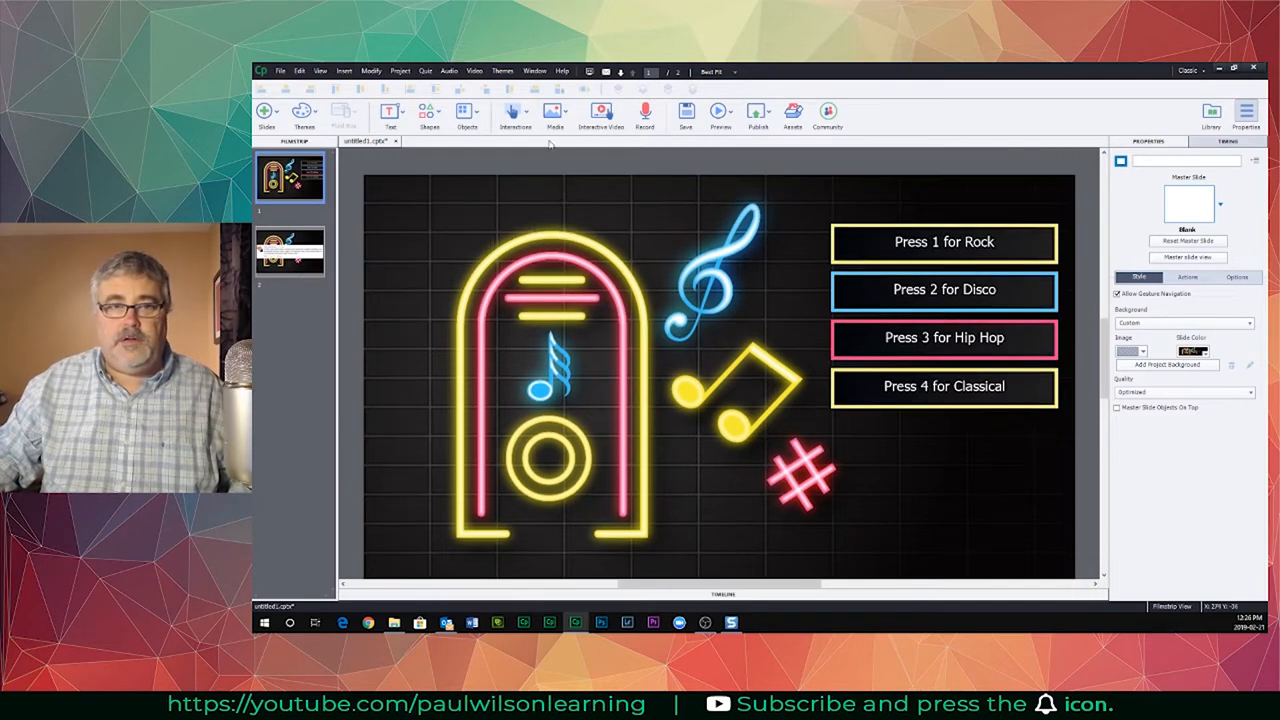
Step: Insert a click box onto the jukebox slide from the Interactions menu
click(516, 114)
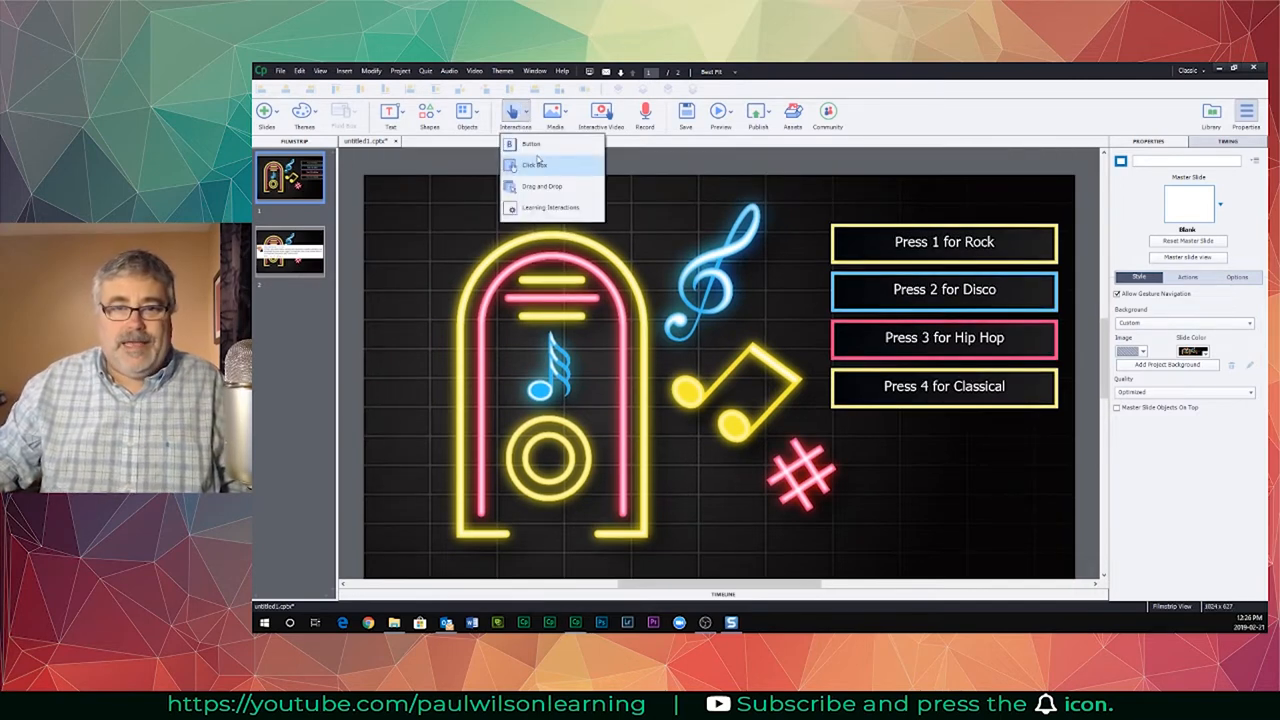
click(536, 164)
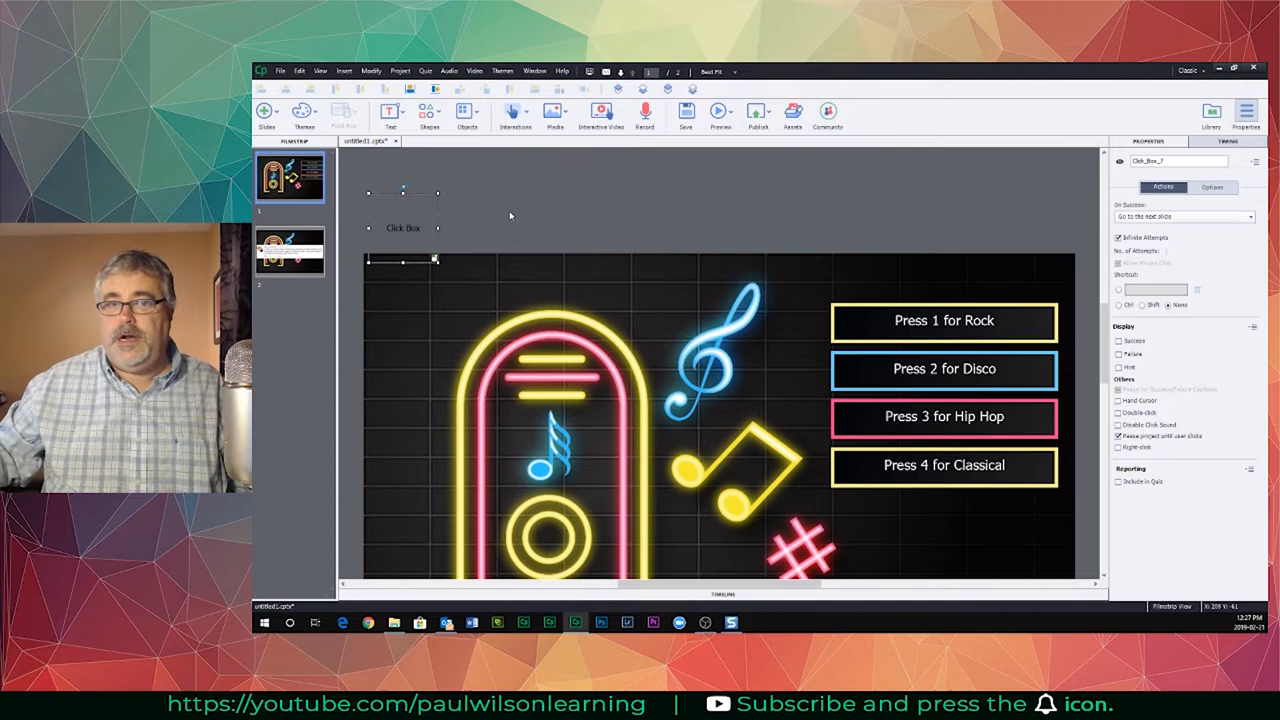
mouse_move(492, 216)
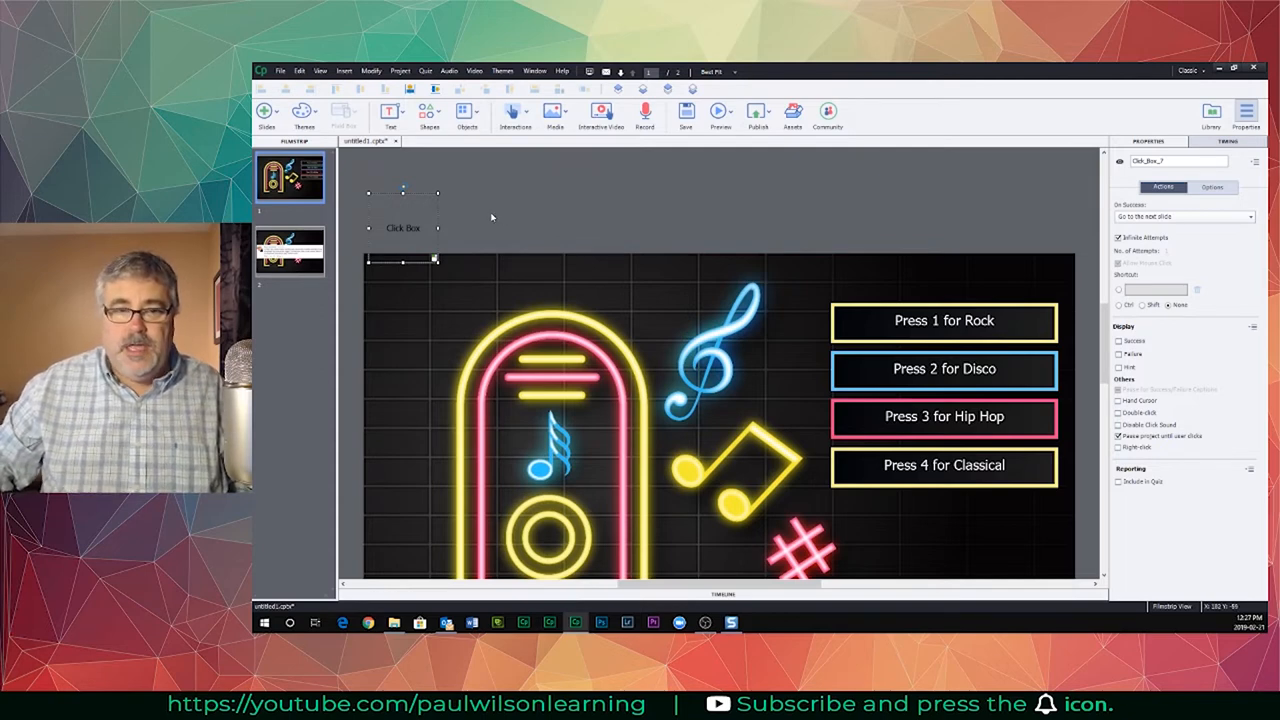
mouse_move(372, 294)
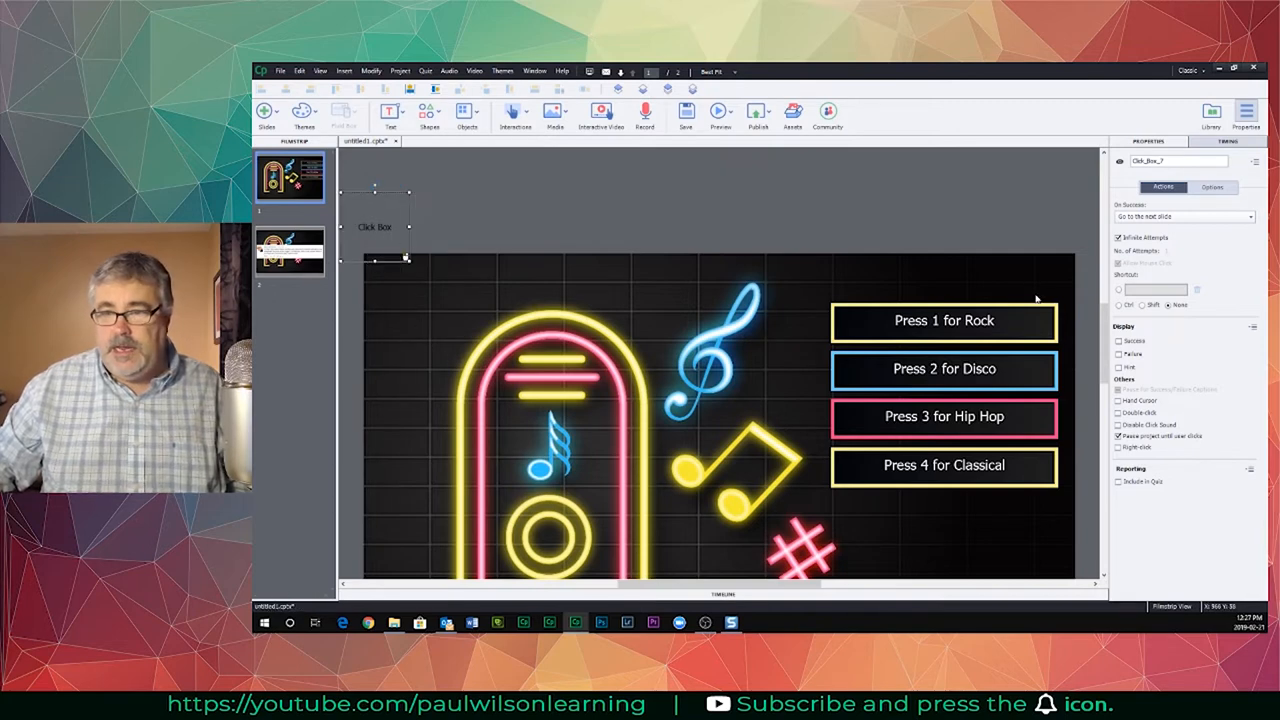
mouse_move(472, 210)
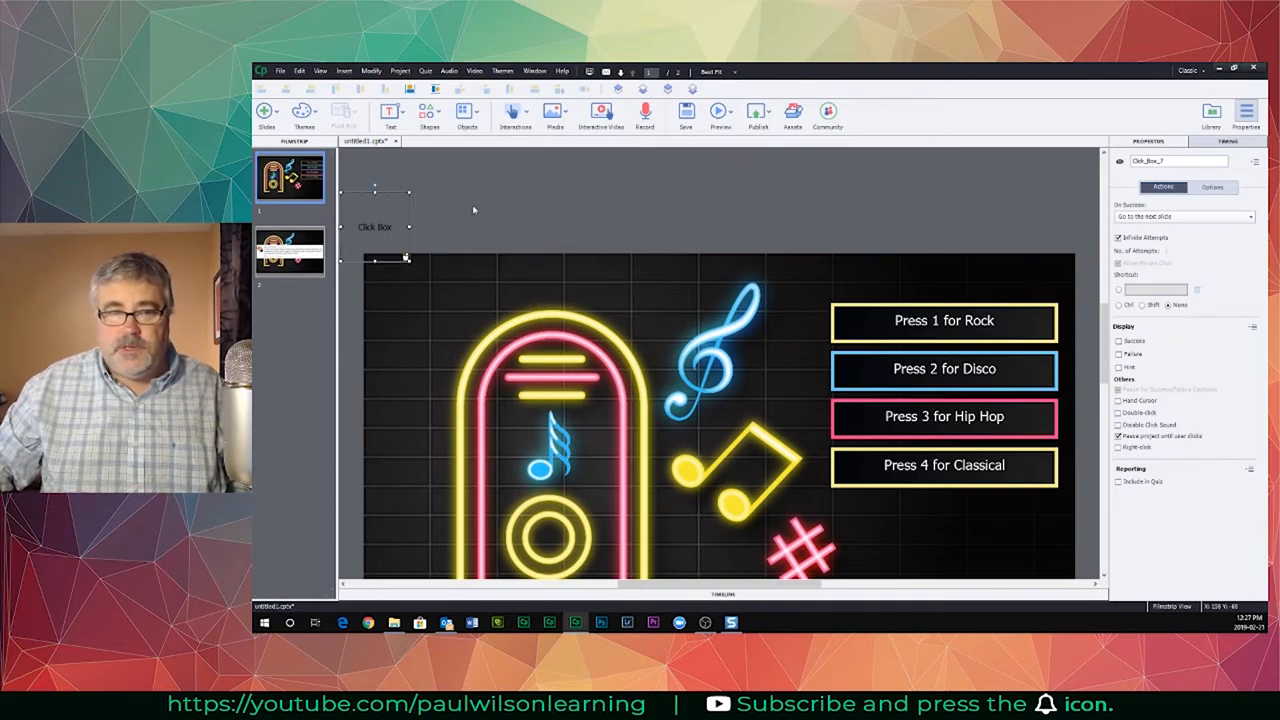
mouse_move(494, 232)
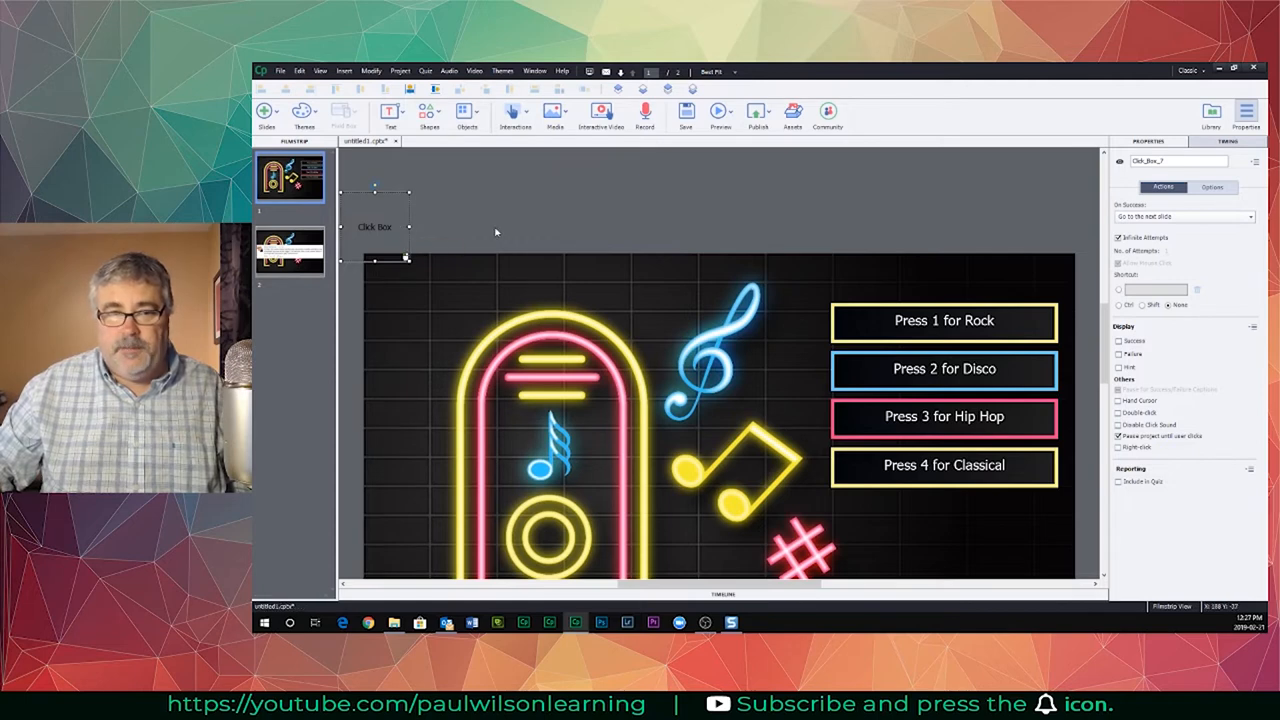
mouse_move(500, 216)
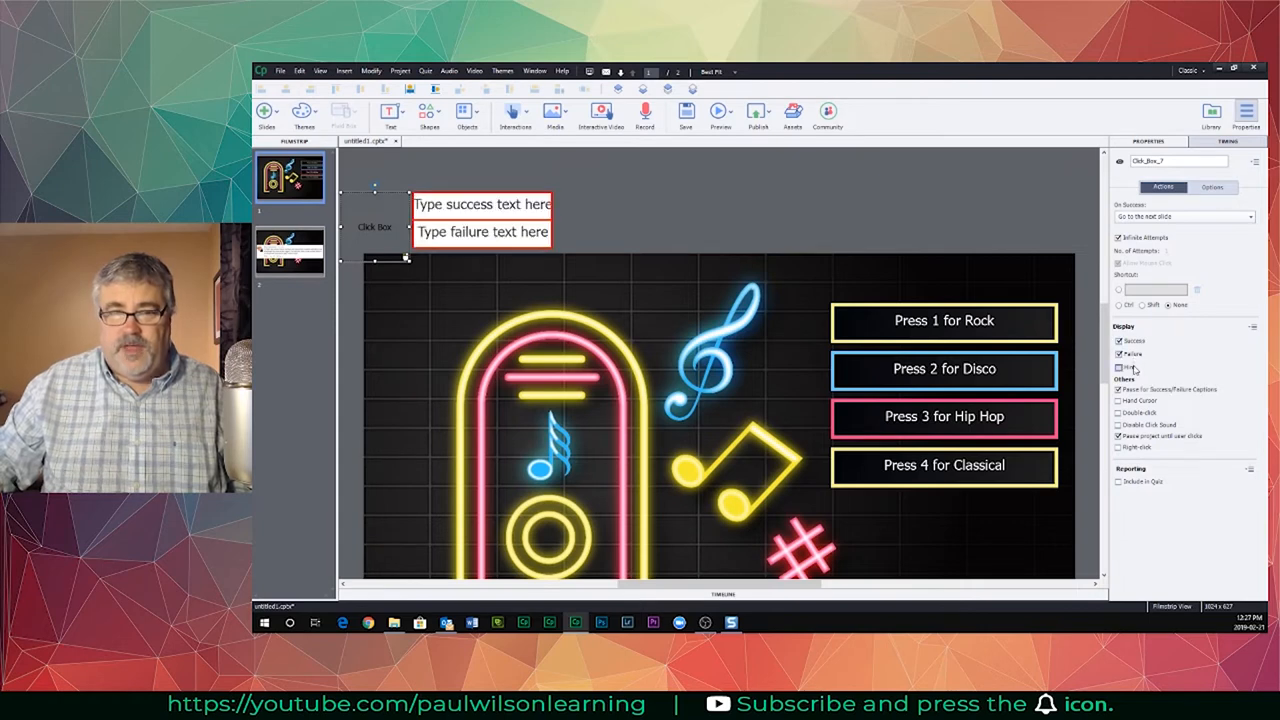
click(1120, 368)
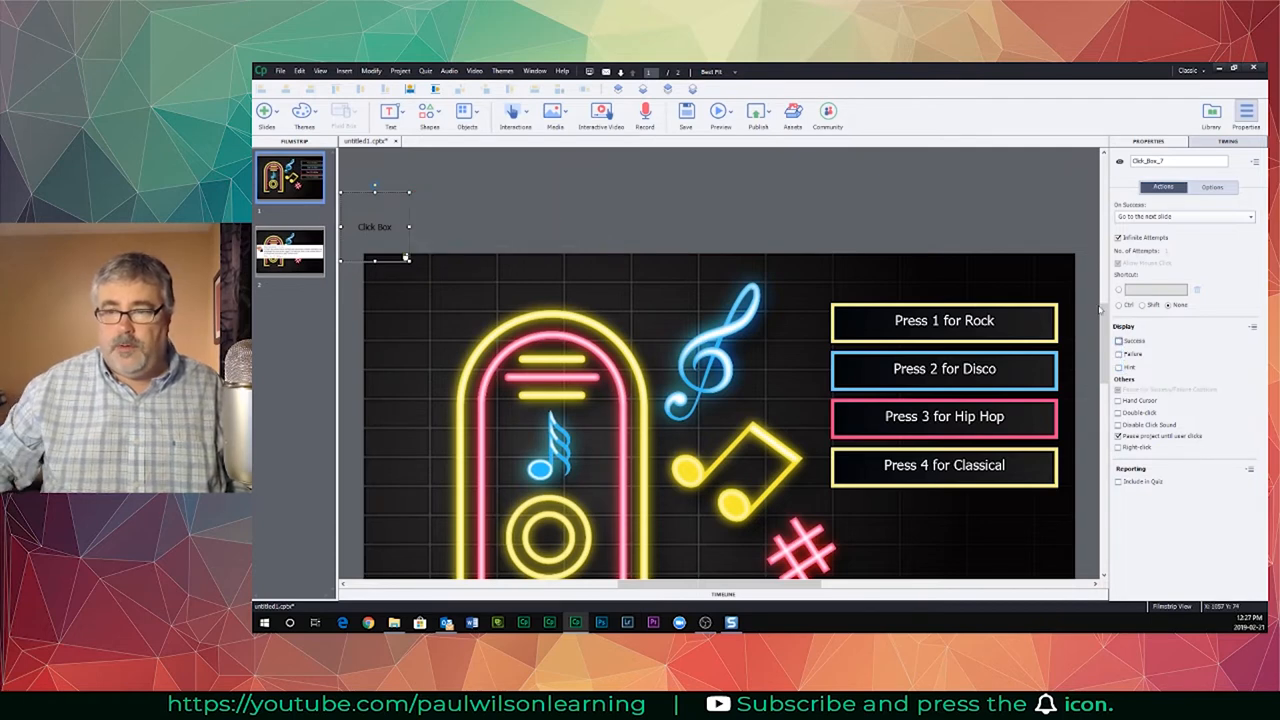
mouse_move(518, 186)
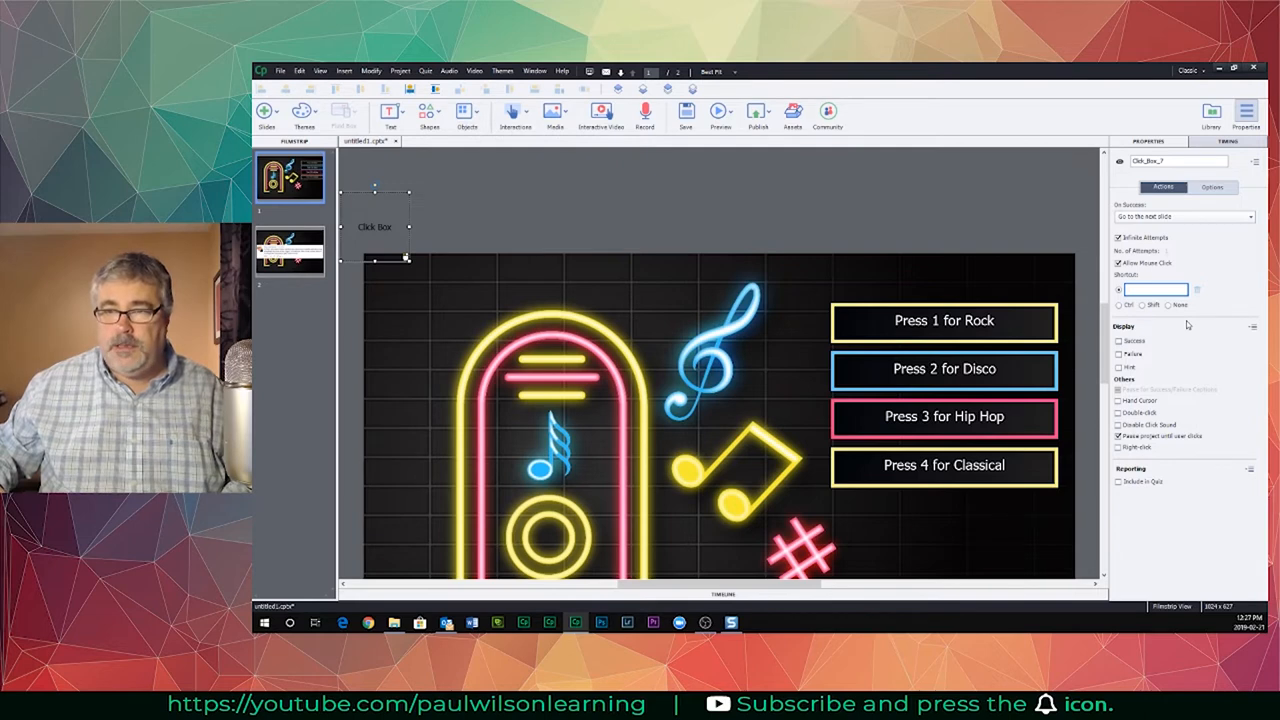
Step: Set the click box's keyboard shortcut to 1 and start choosing its success action
text(1)
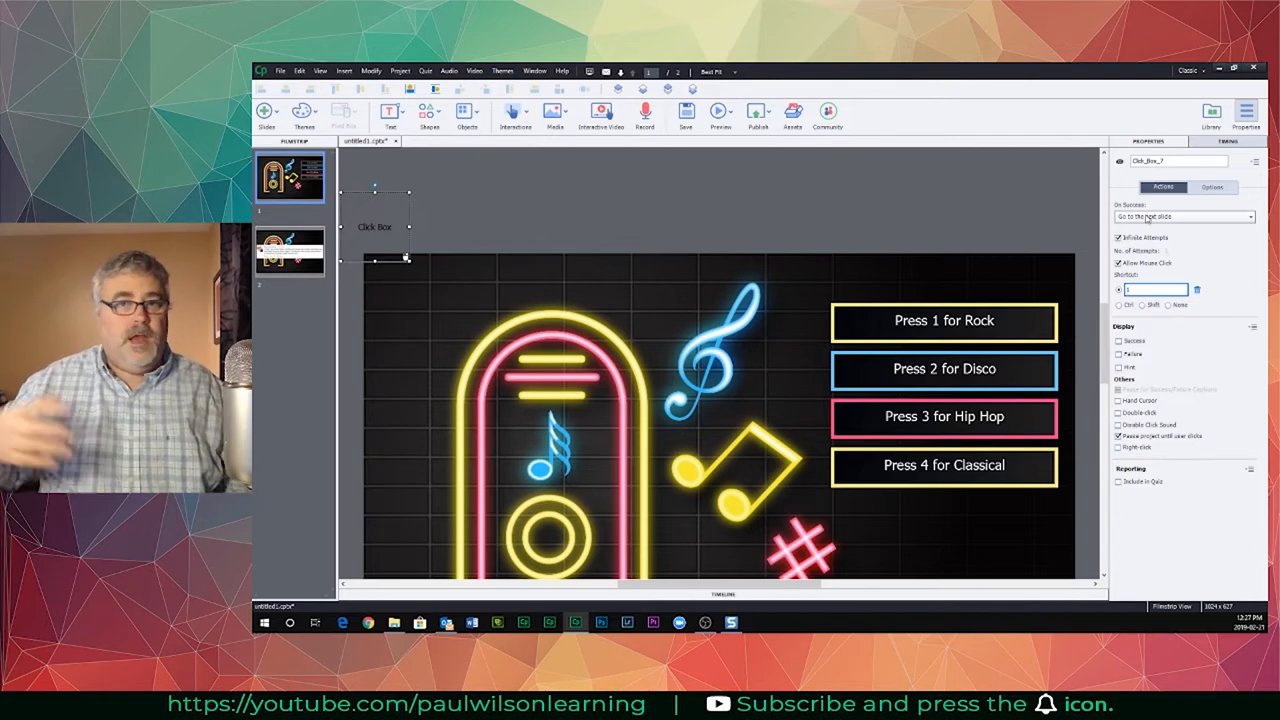
click(1184, 216)
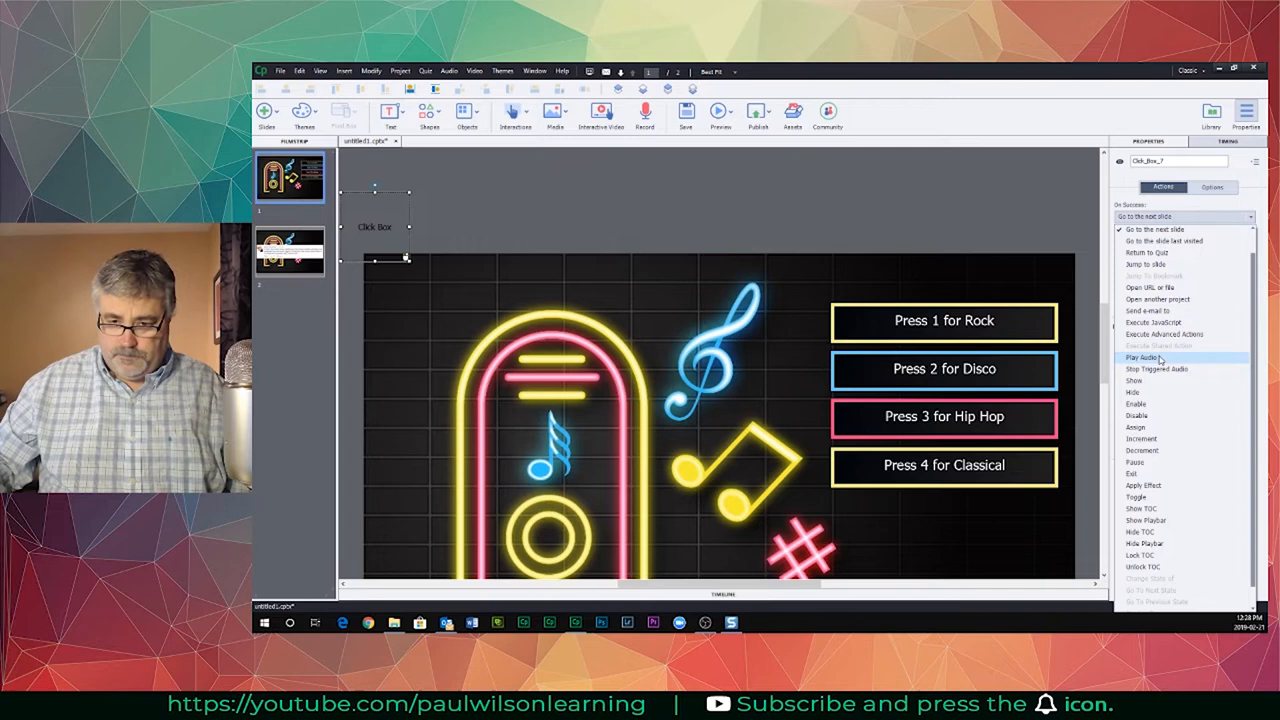
Step: Set On Success to Play Audio and pick a music track from the audio library
click(1144, 356)
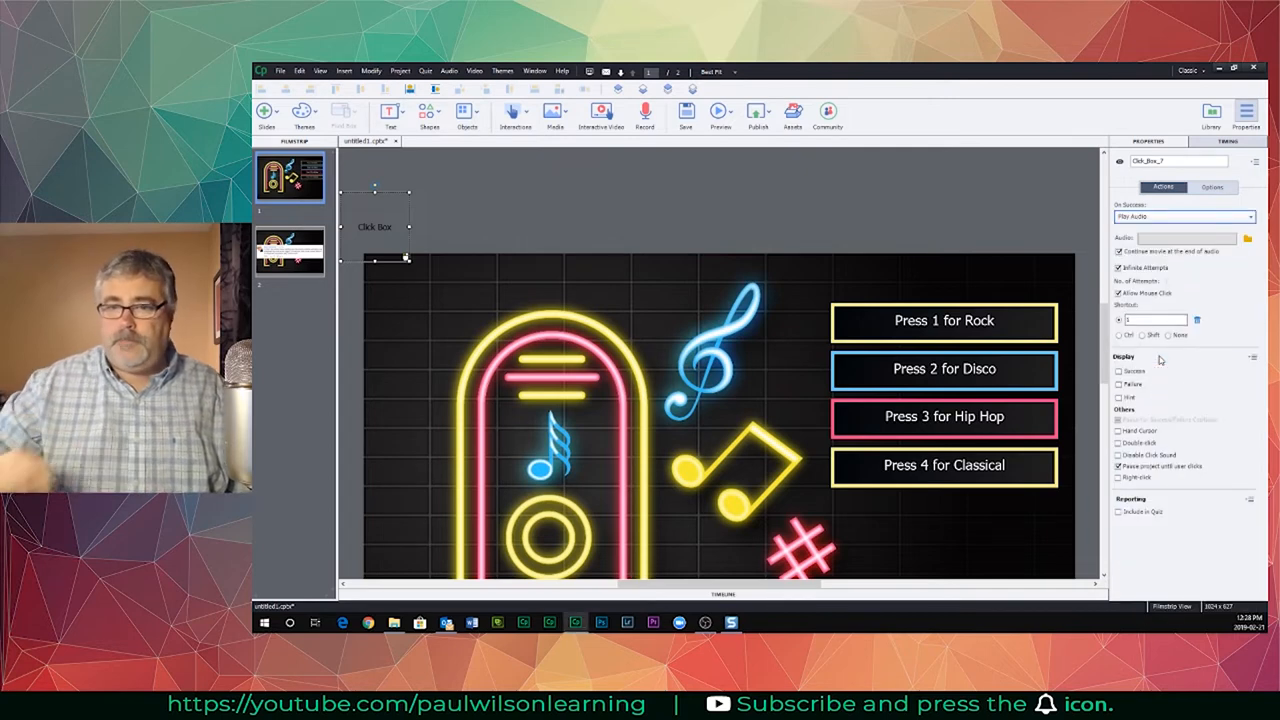
mouse_move(936, 326)
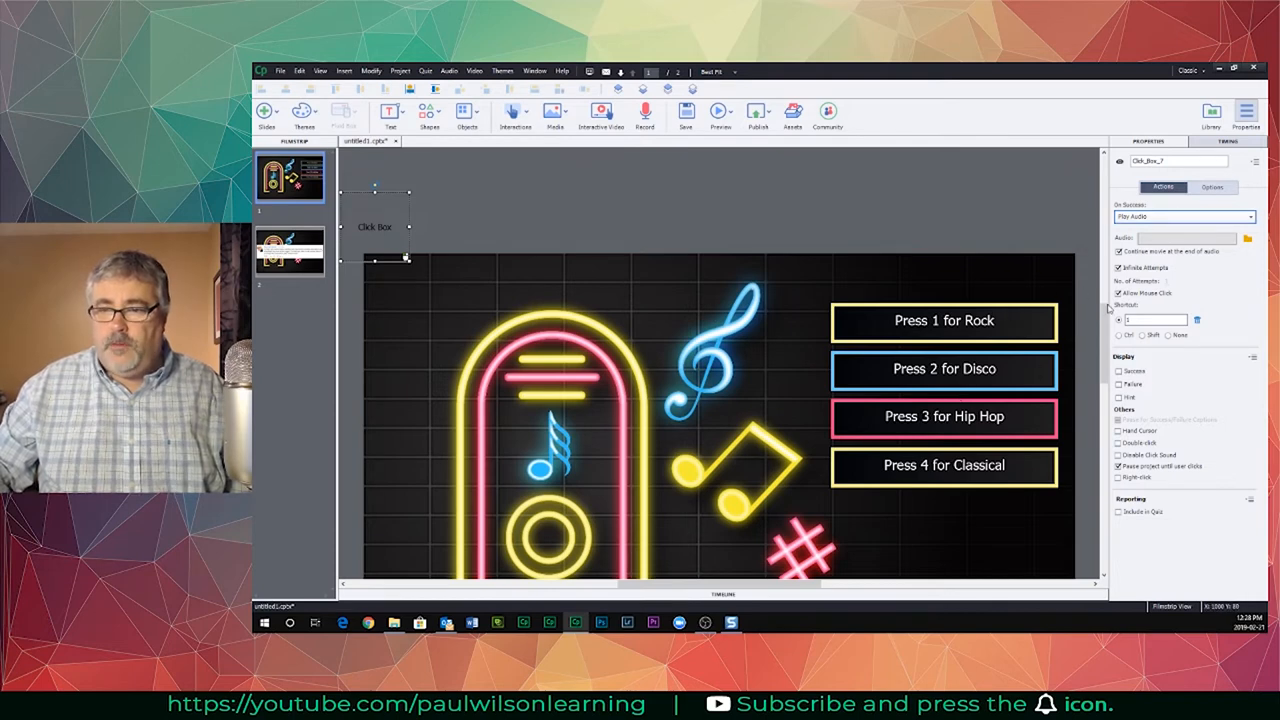
click(1248, 238)
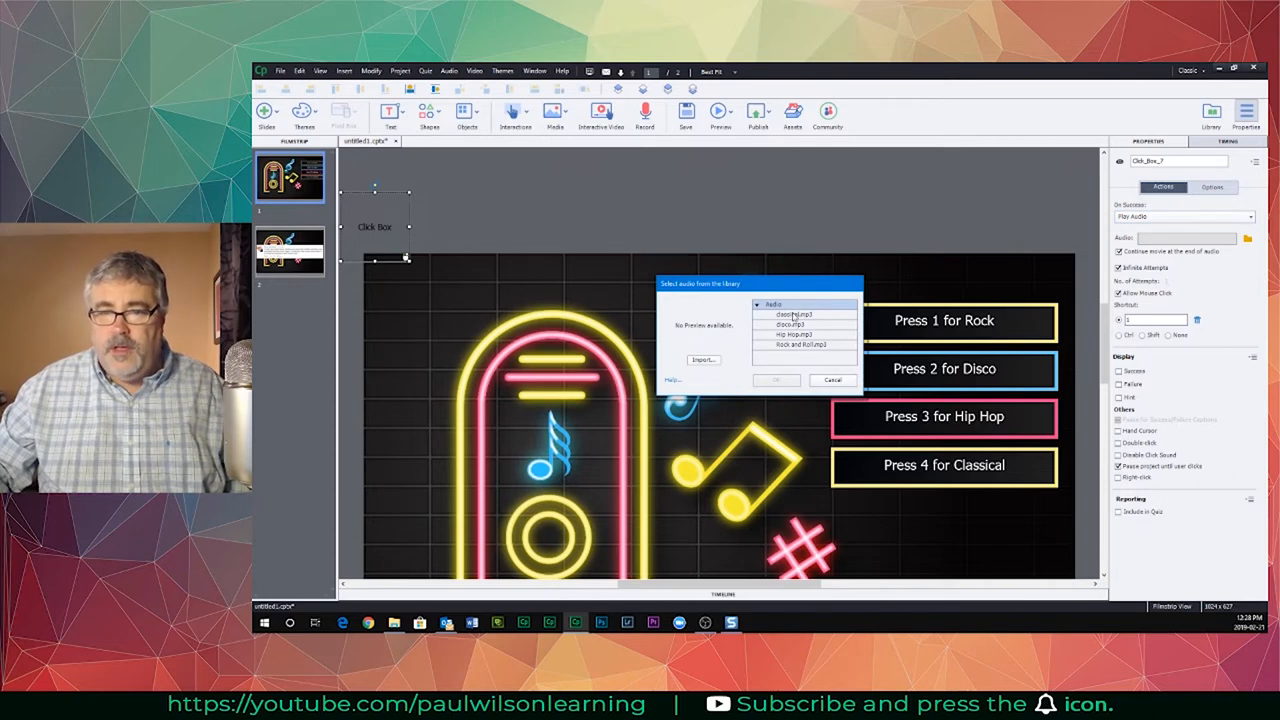
click(800, 344)
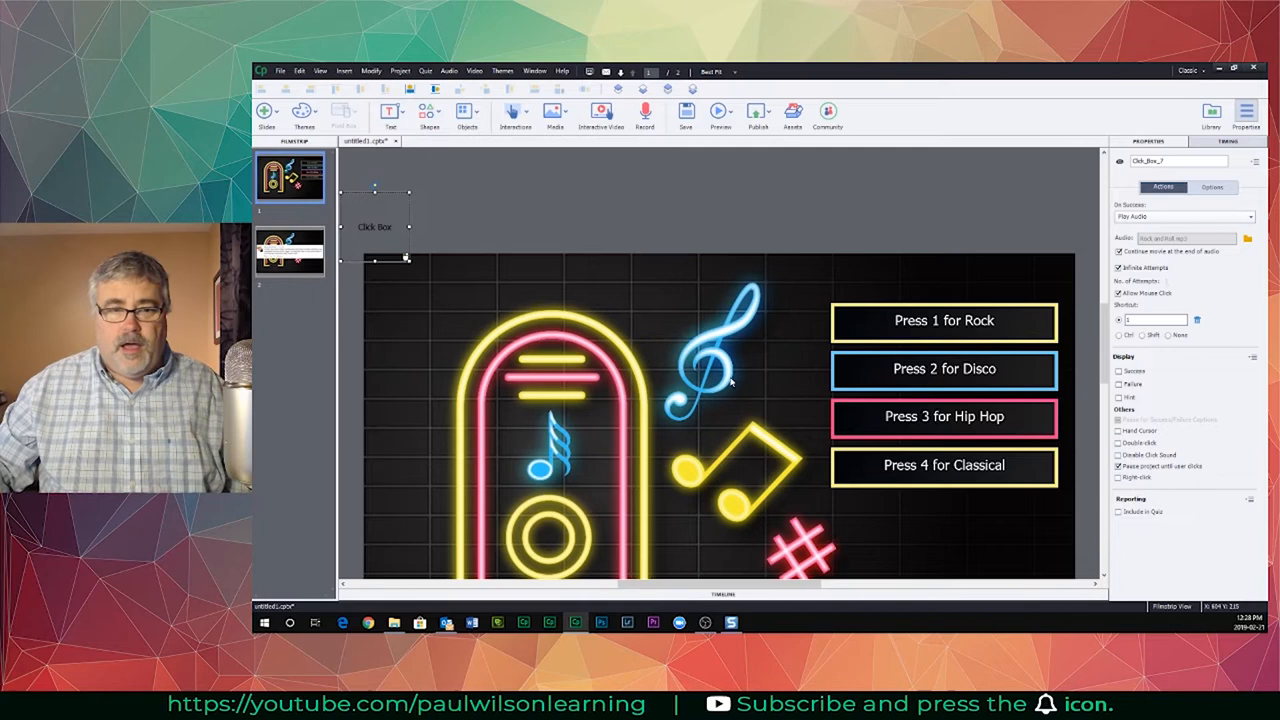
mouse_move(390, 216)
text(2)
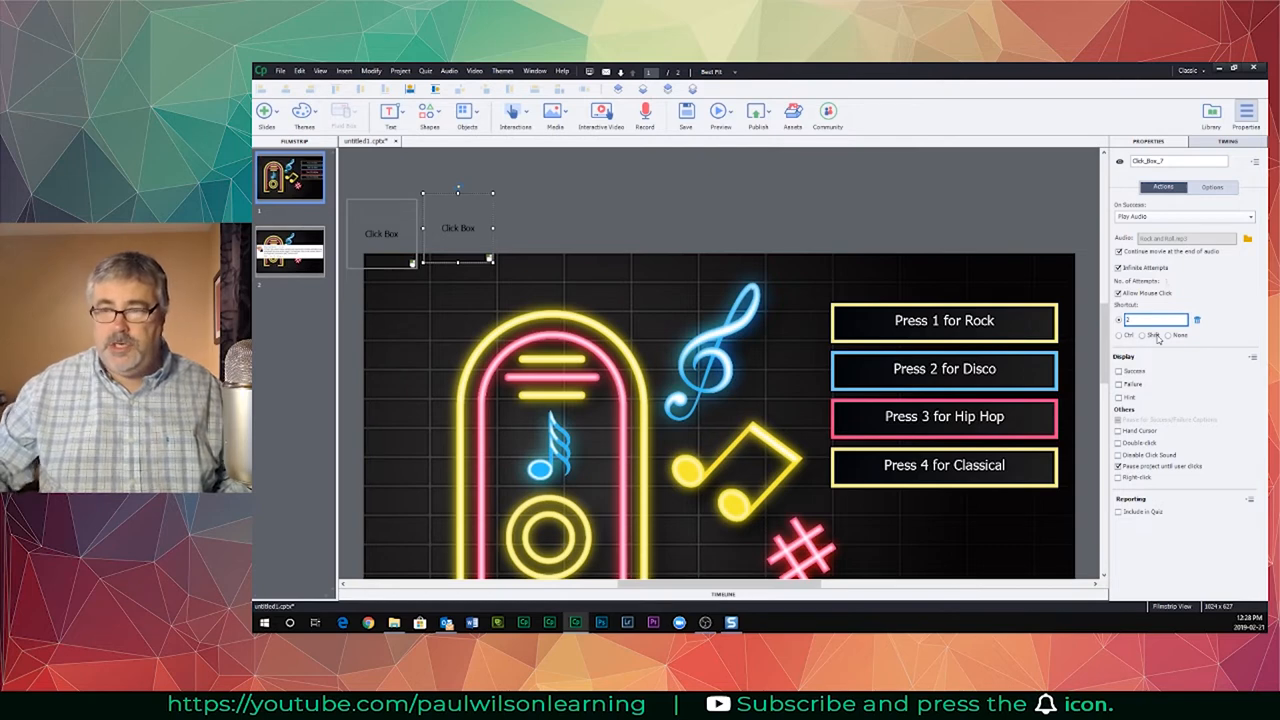
Step: Assign the disco track from the library to the second click box
click(1248, 238)
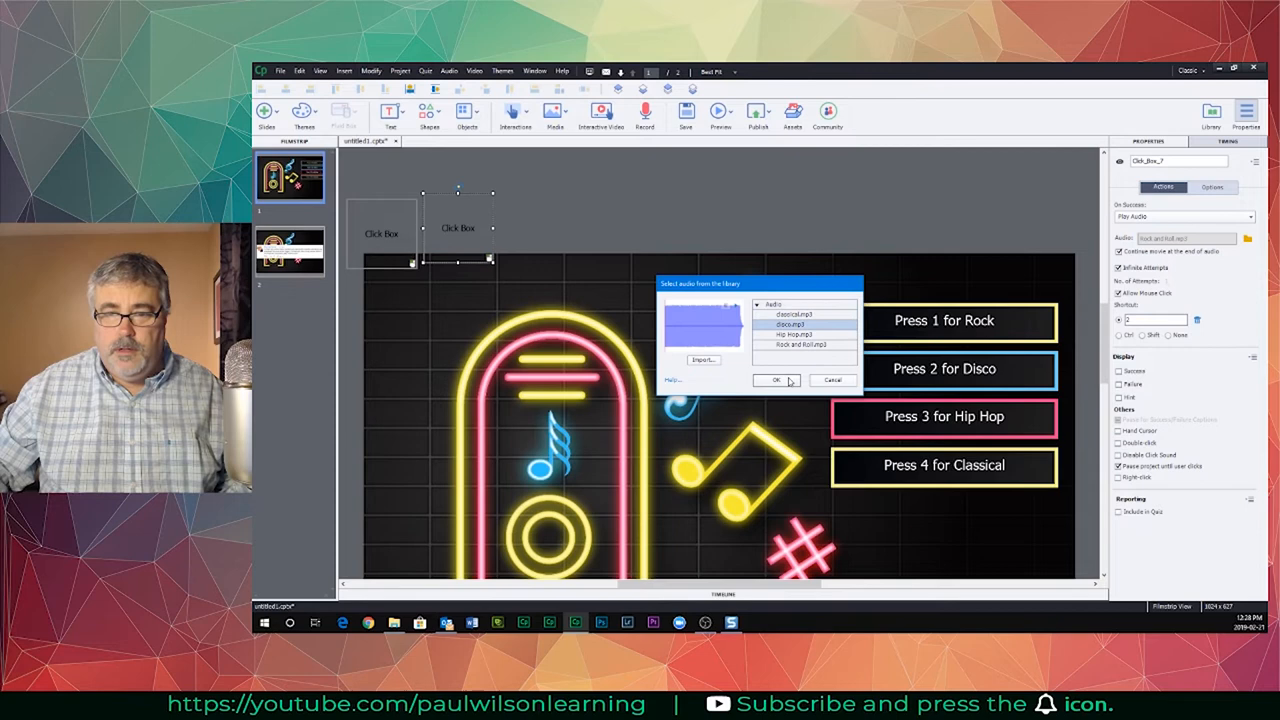
click(776, 380)
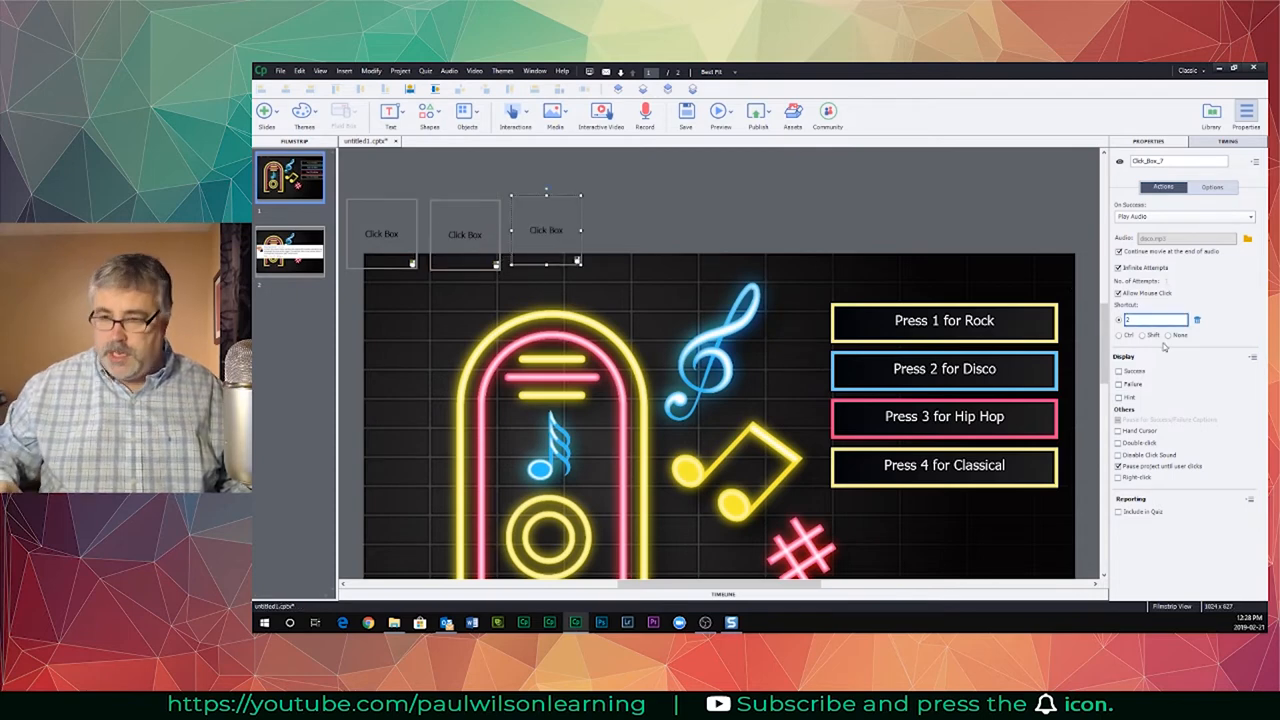
Step: Give the third click box shortcut key 3 and the hip hop track from the library
text(3)
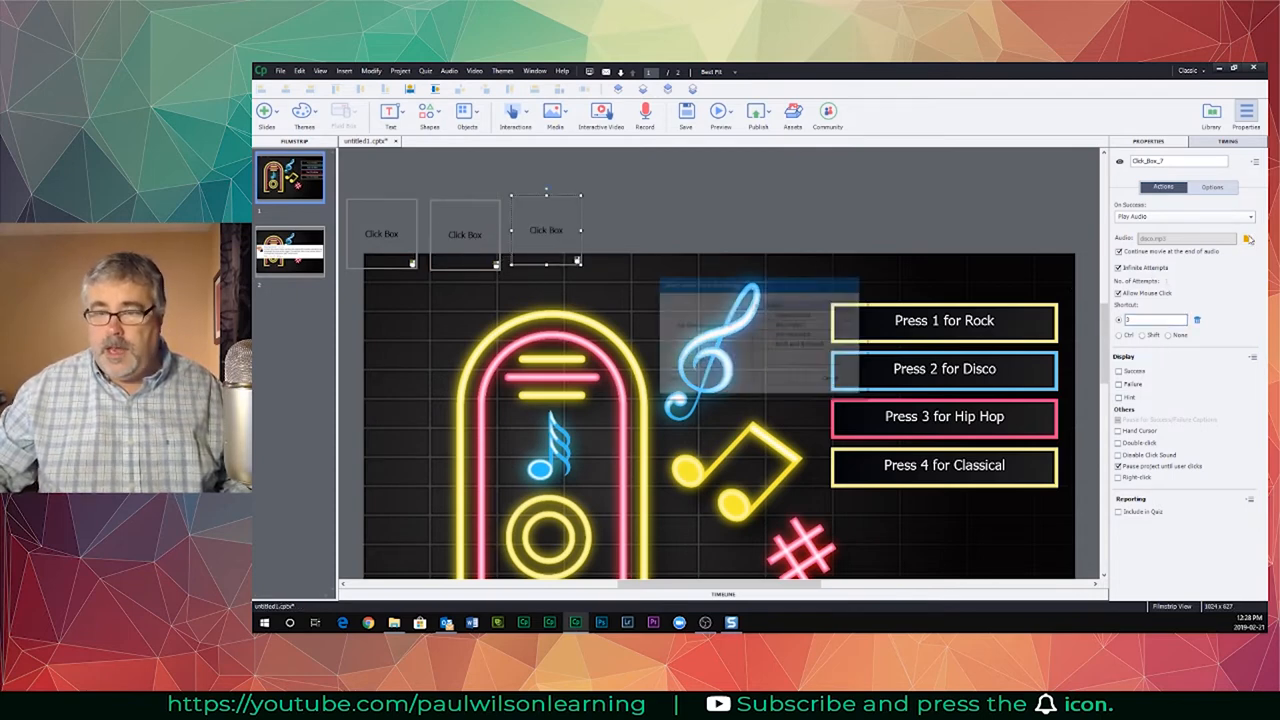
click(1246, 238)
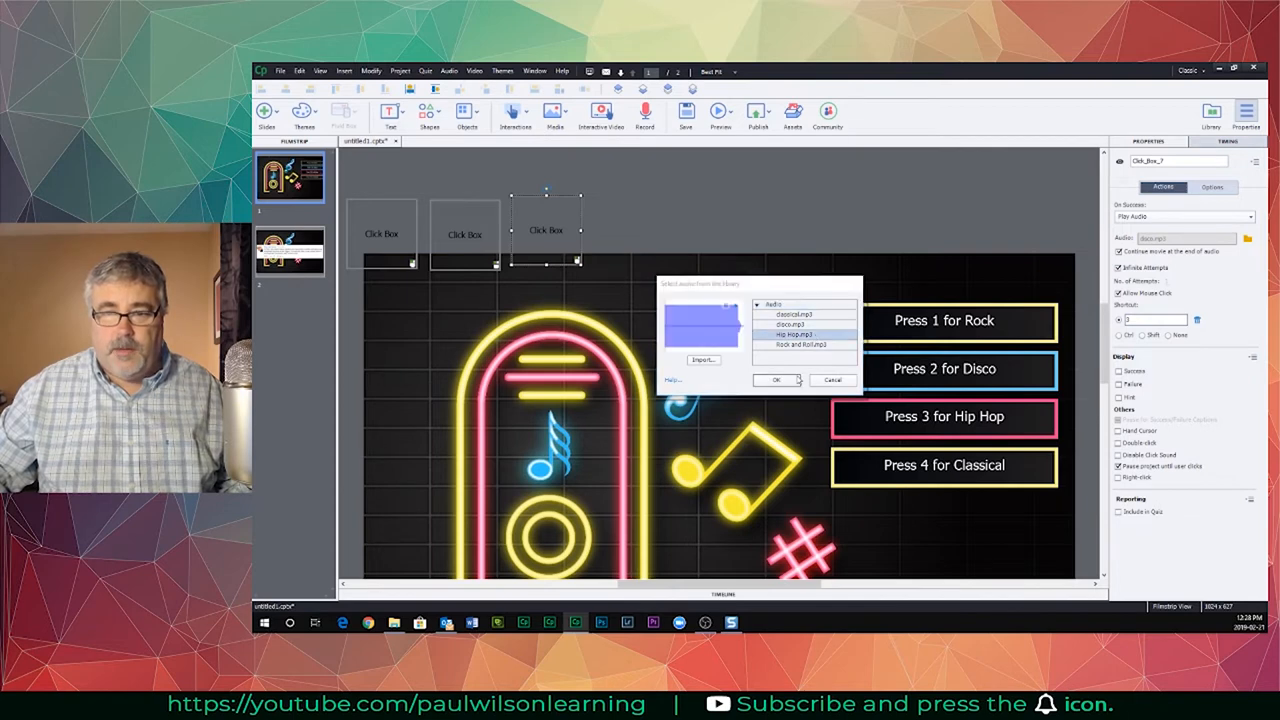
click(776, 380)
text(4)
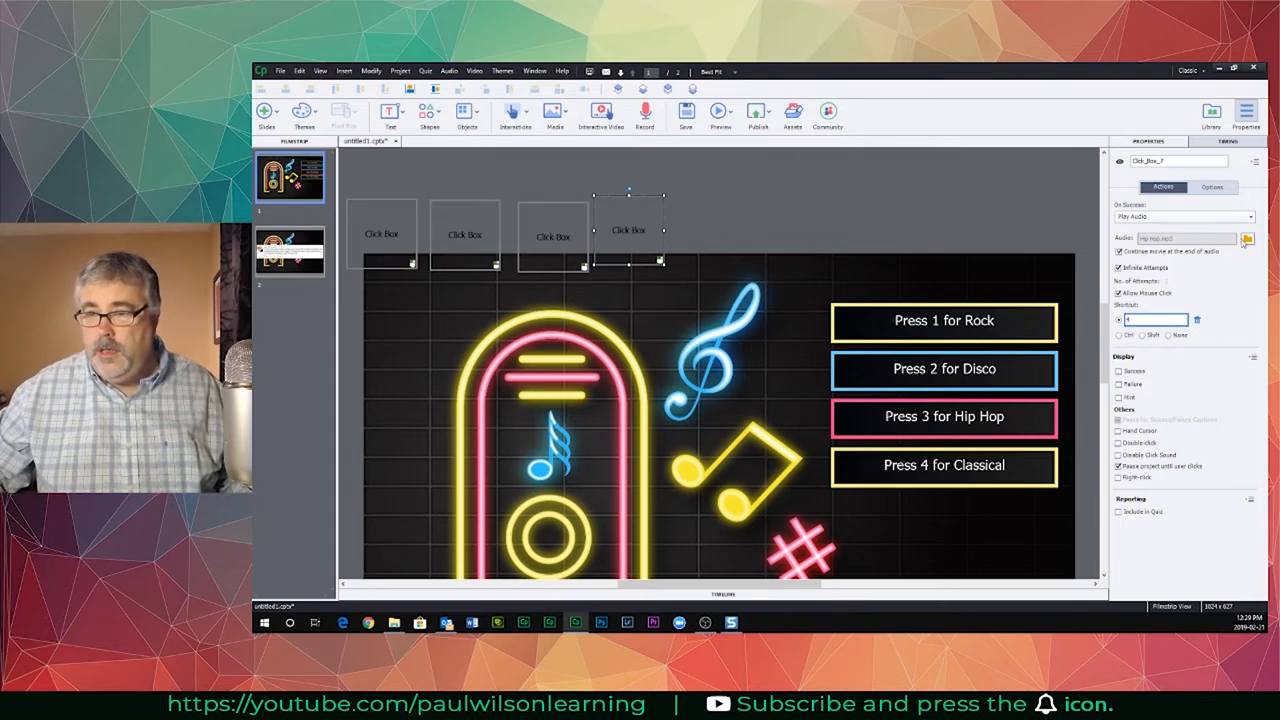
Step: Assign the fourth click box its music track from the audio library
click(1248, 238)
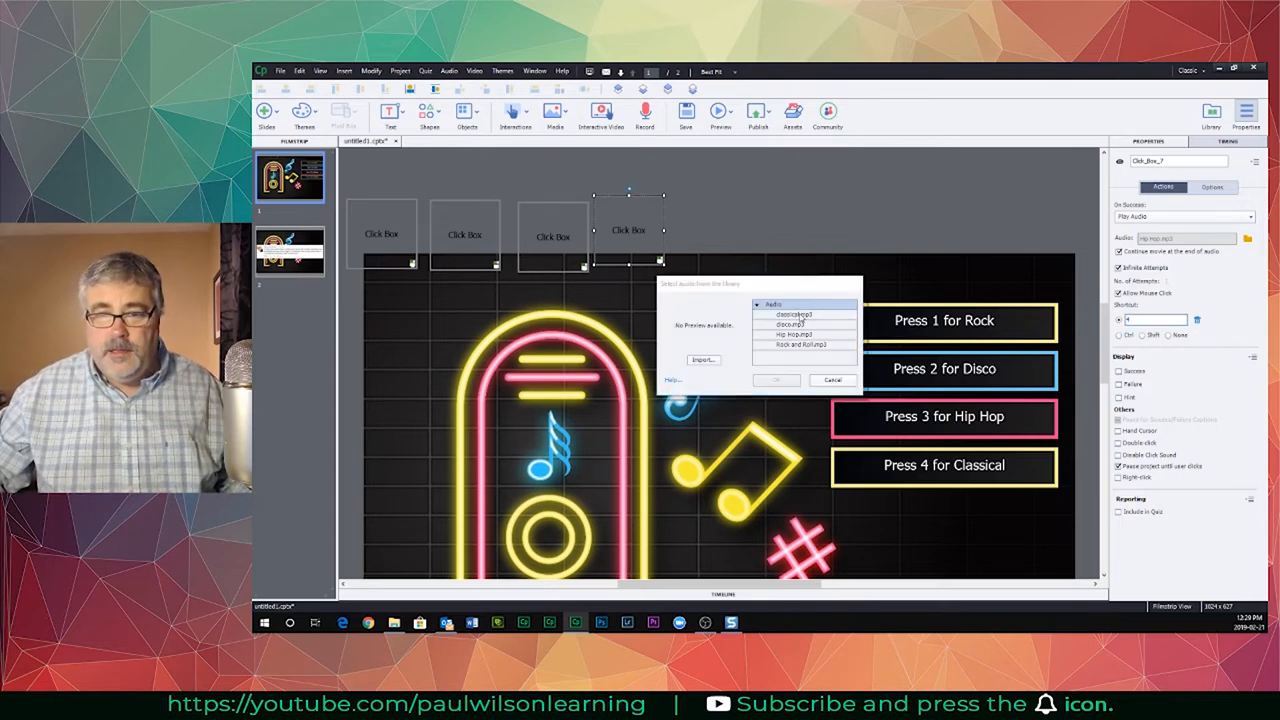
click(776, 380)
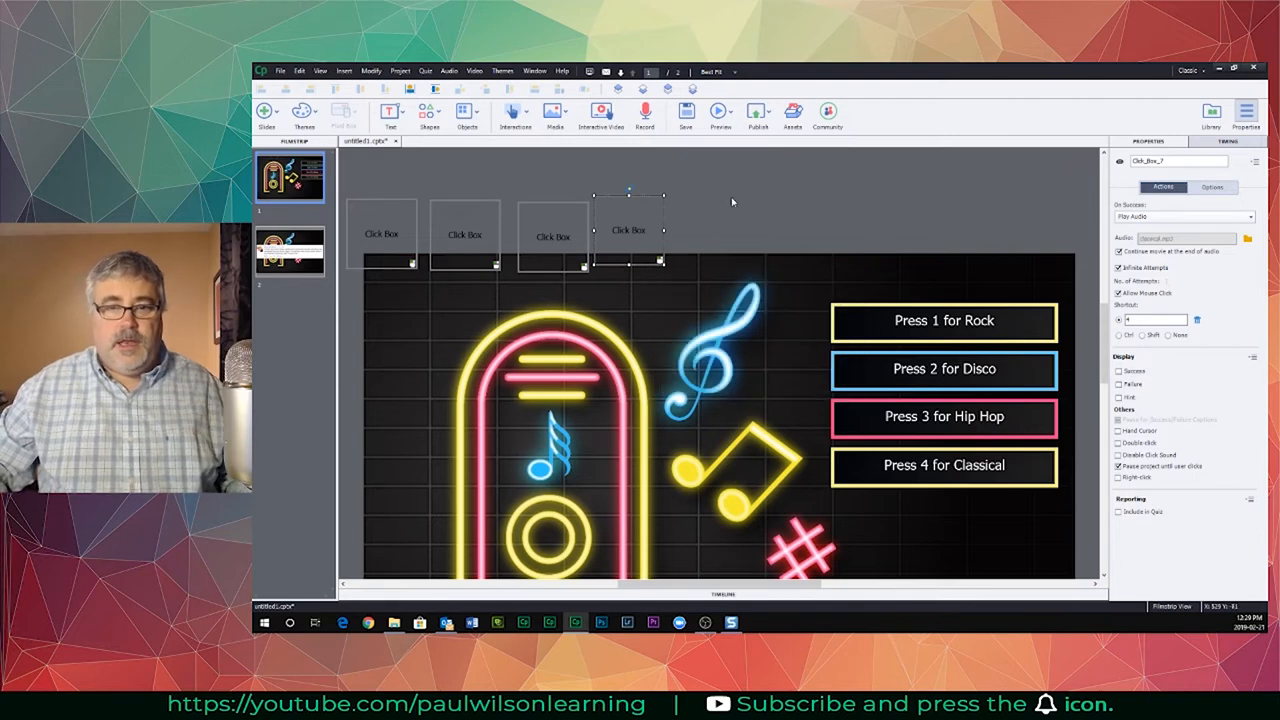
mouse_move(864, 204)
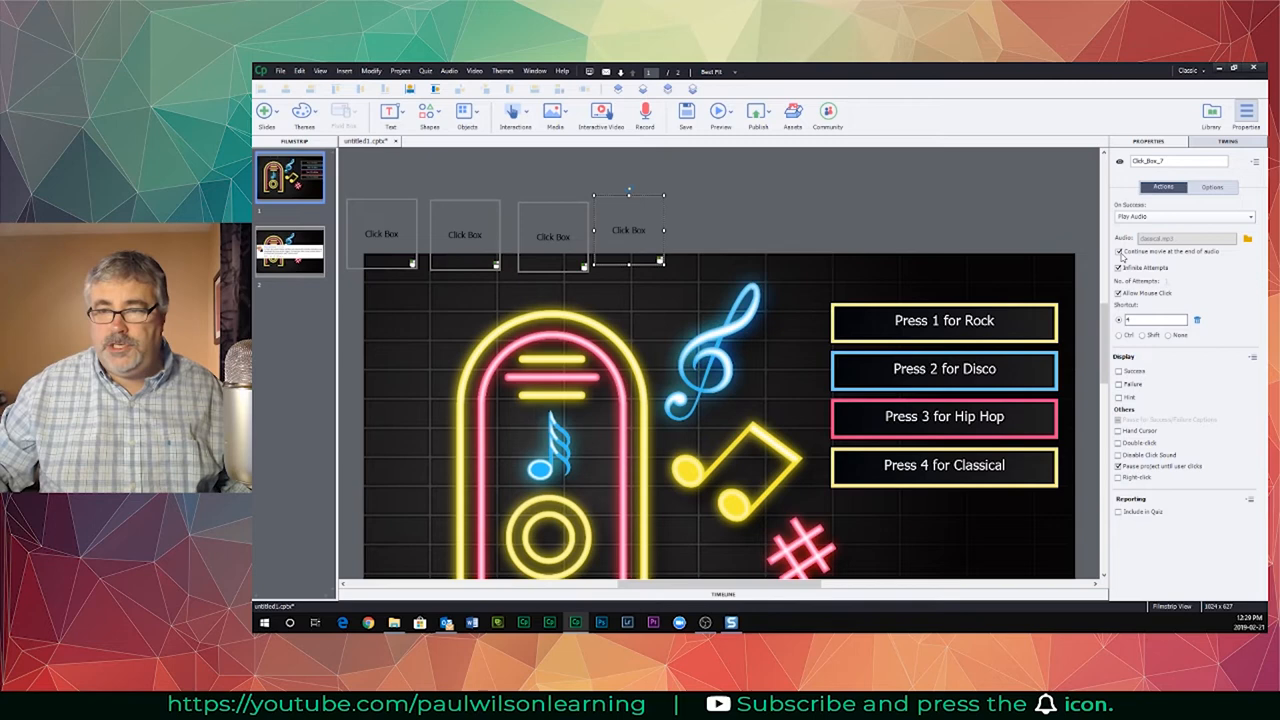
click(552, 236)
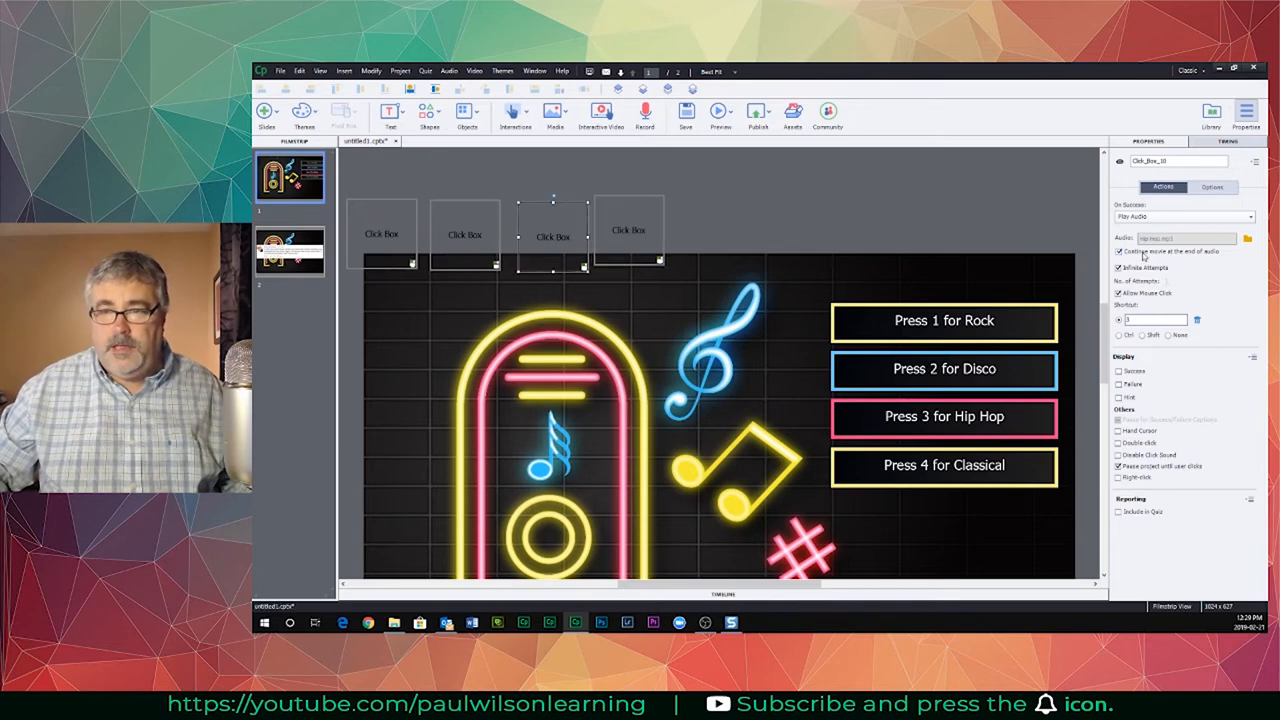
click(464, 234)
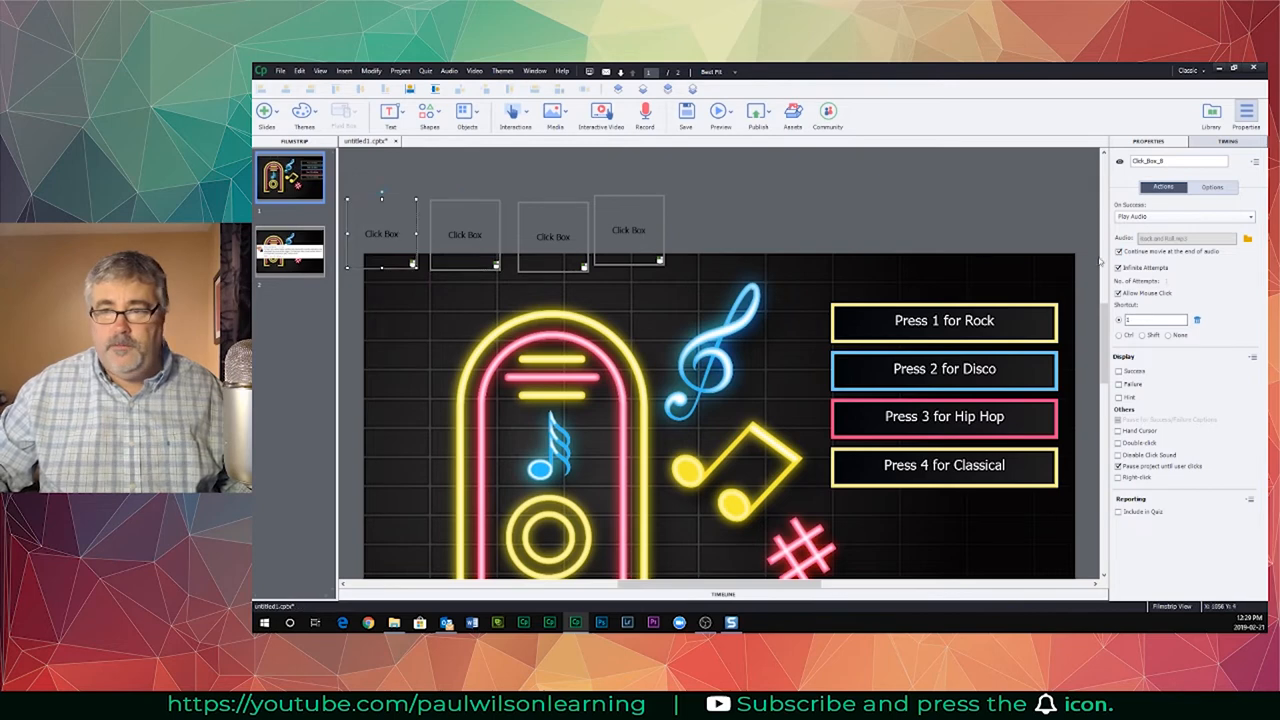
click(1212, 188)
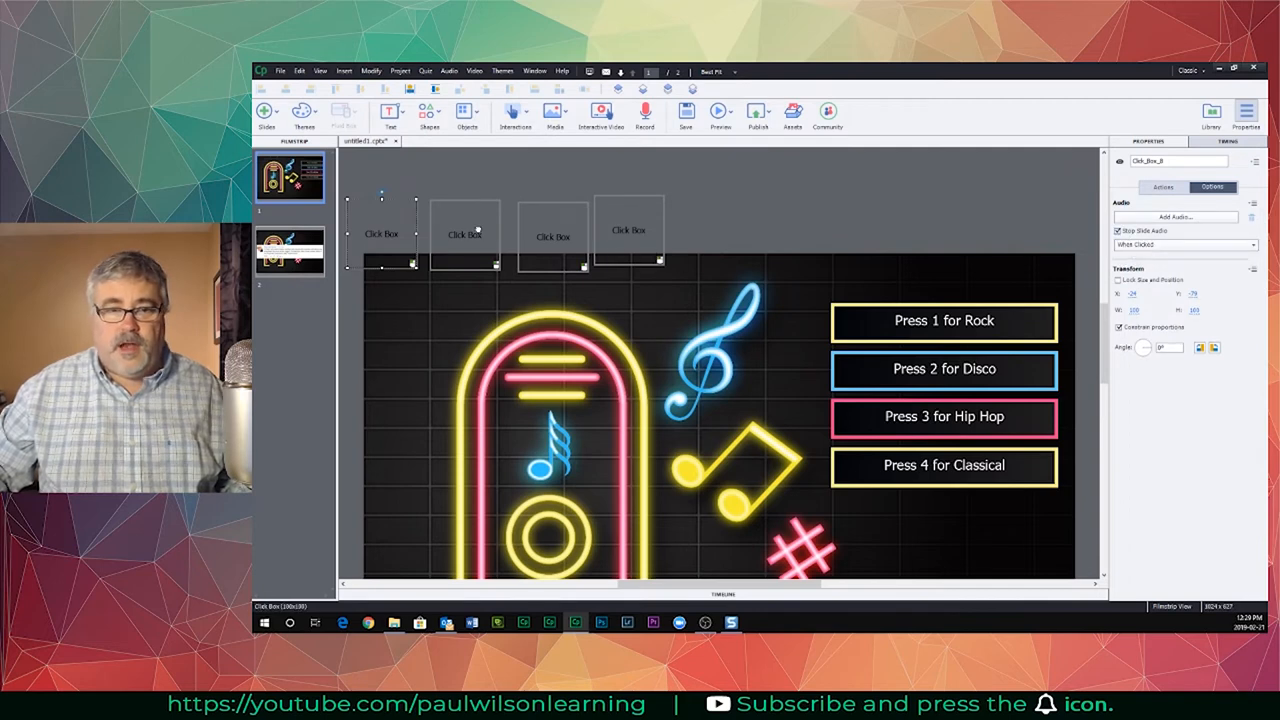
click(464, 234)
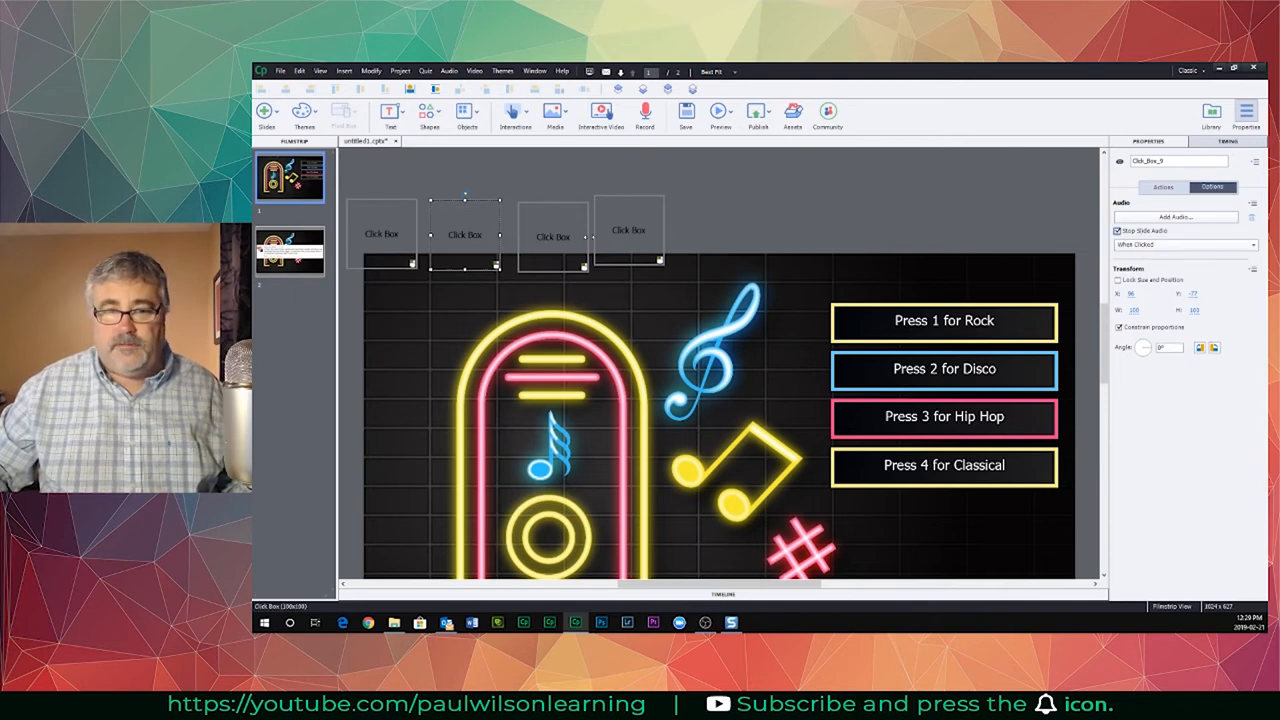
click(552, 236)
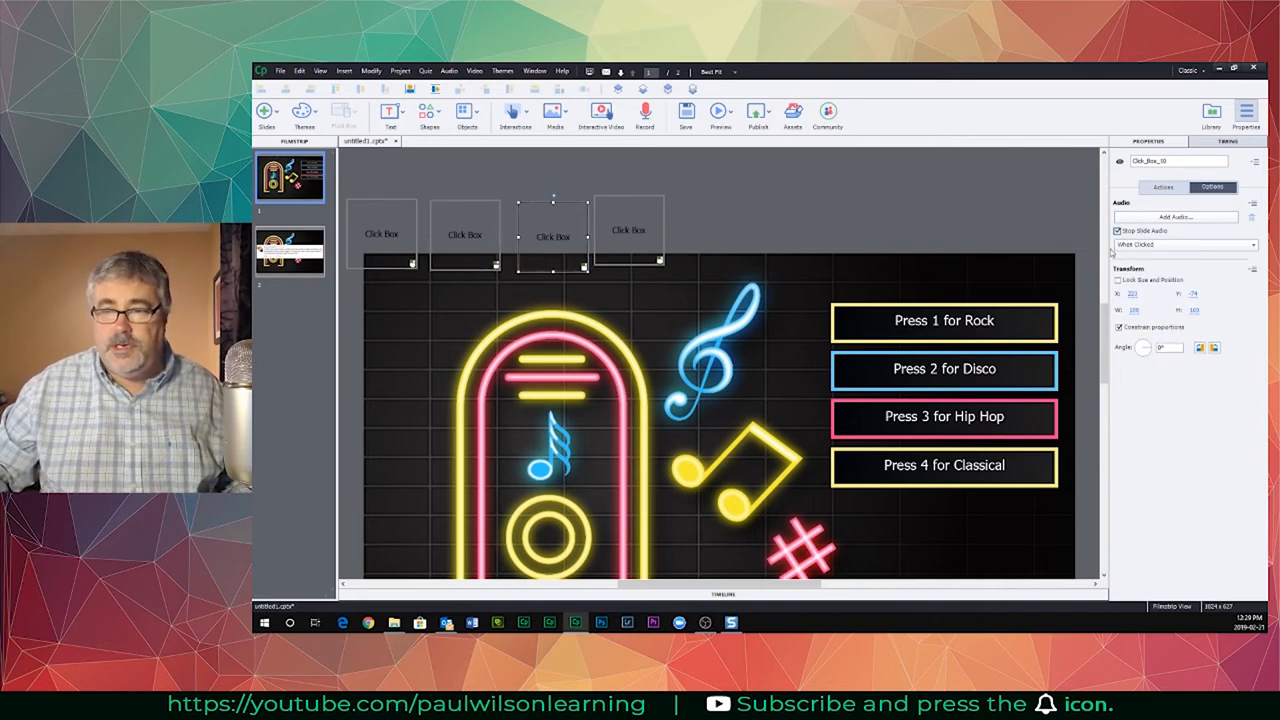
click(628, 230)
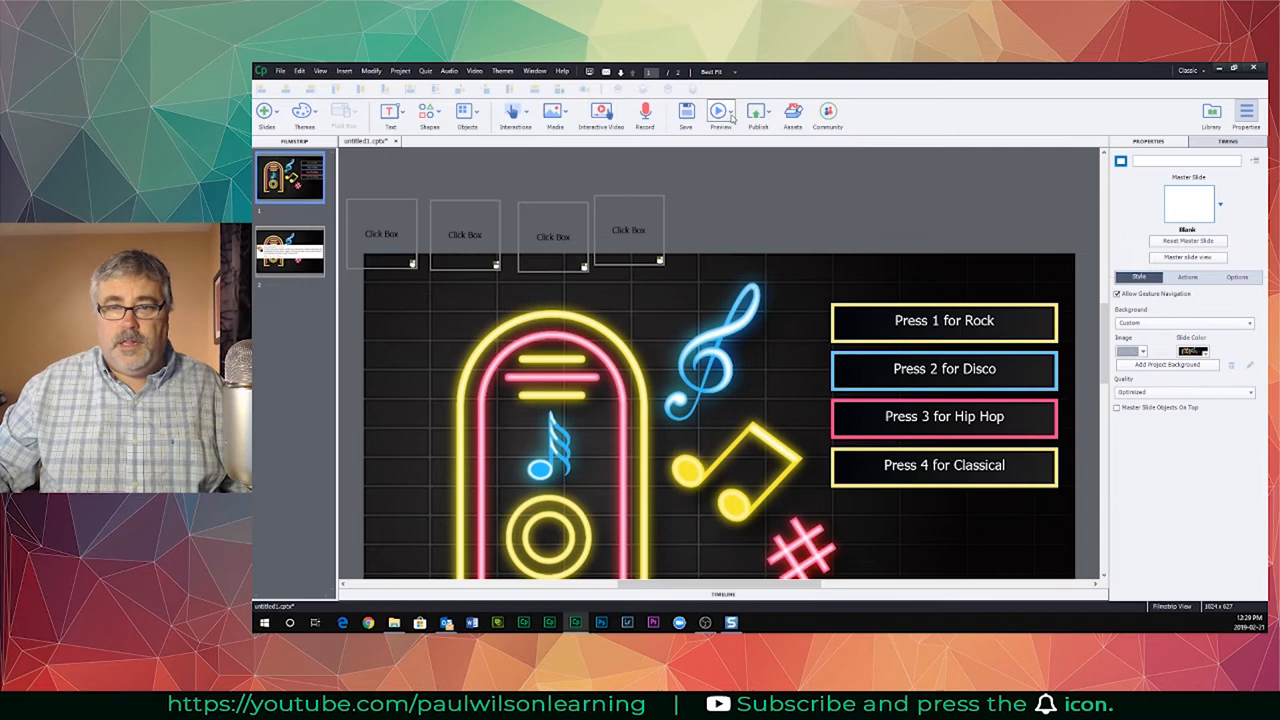
Step: Preview the jukebox project as HTML5 in the web browser
click(720, 112)
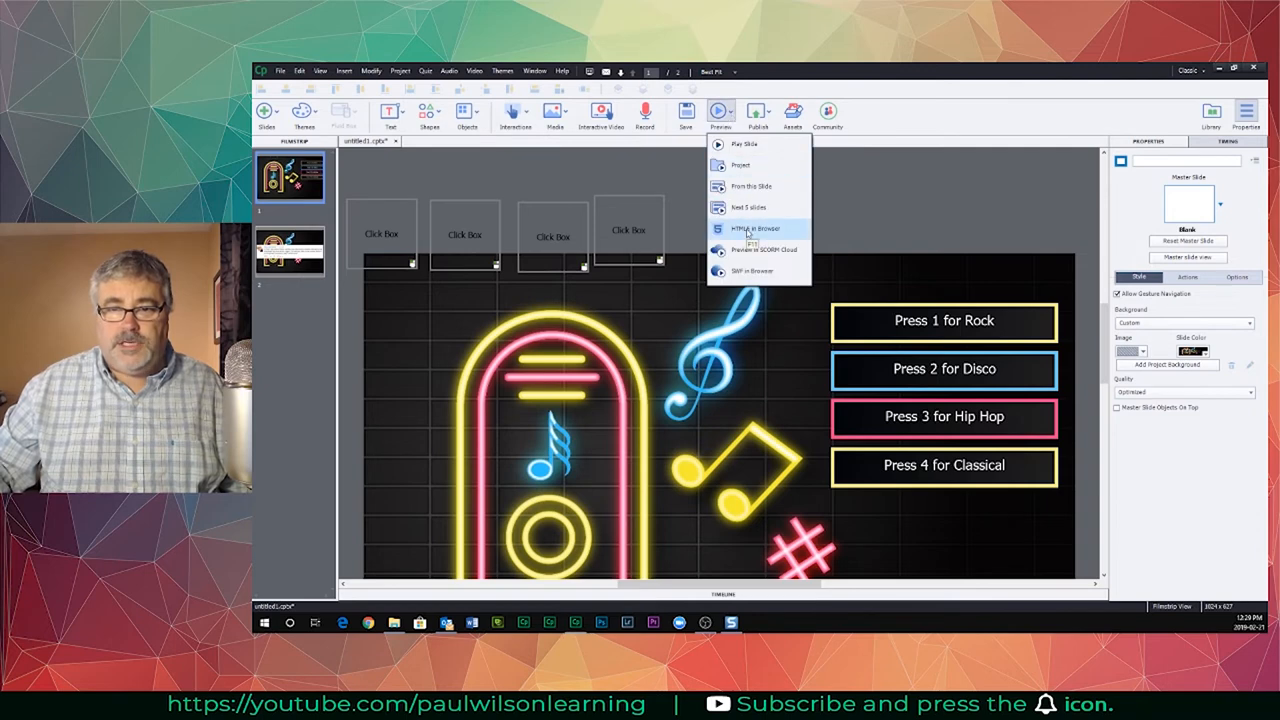
click(756, 228)
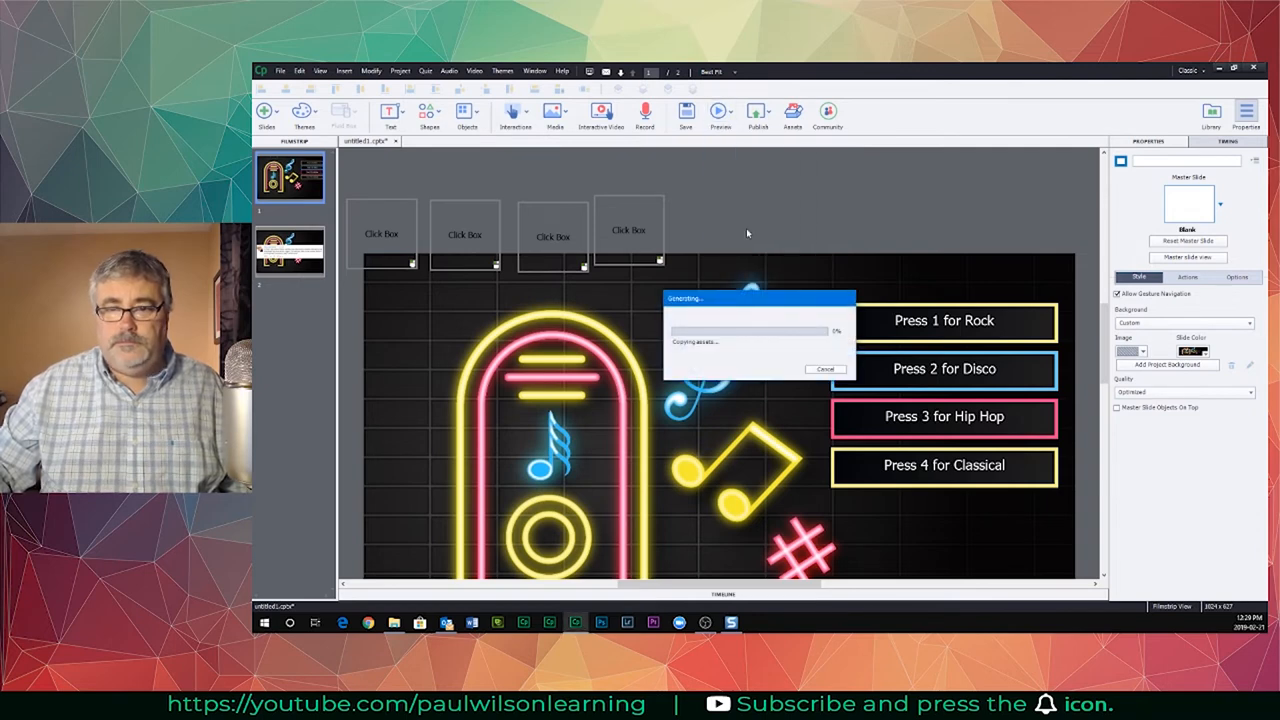